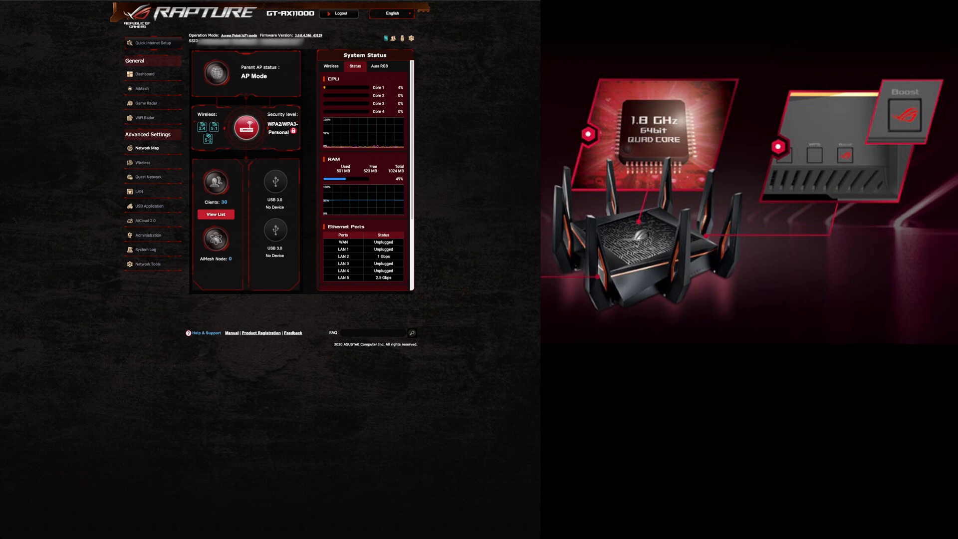
# View connected clients, then start WiFi Radar data collection from the Settings page
pyautogui.click(216, 214)
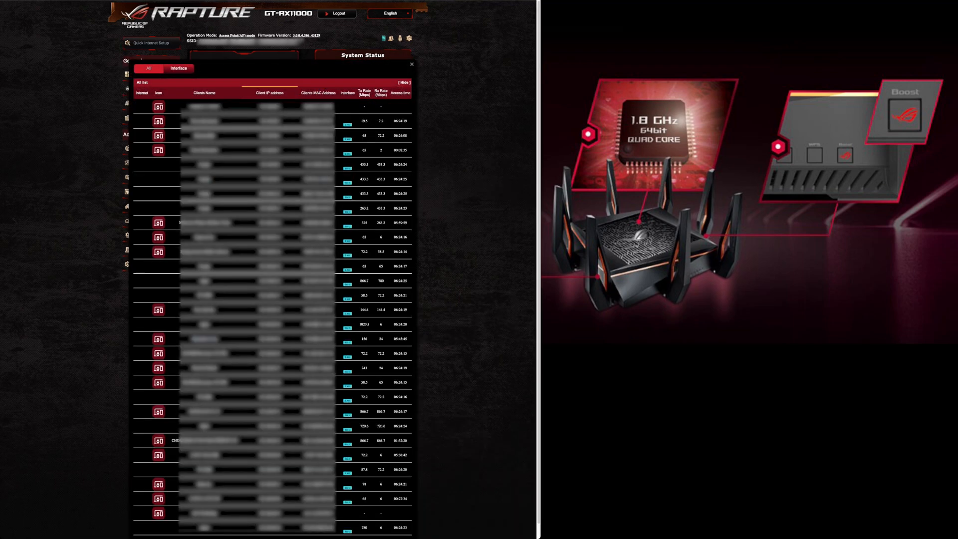
pyautogui.click(179, 68)
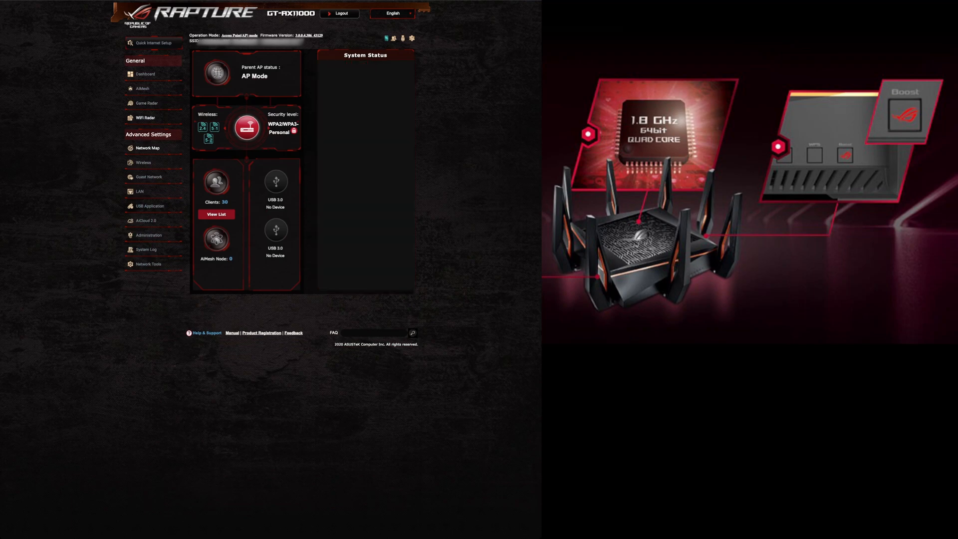
pyautogui.click(145, 118)
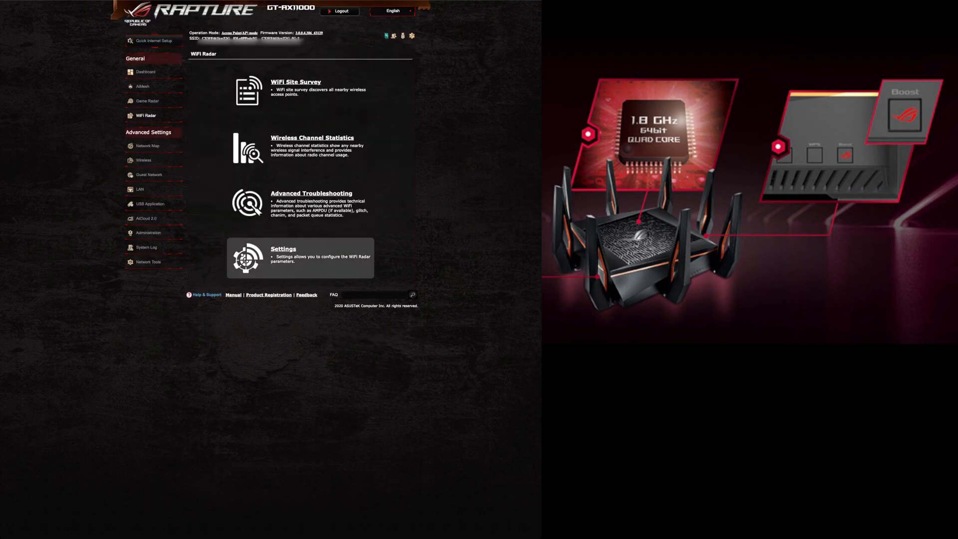
pyautogui.click(283, 248)
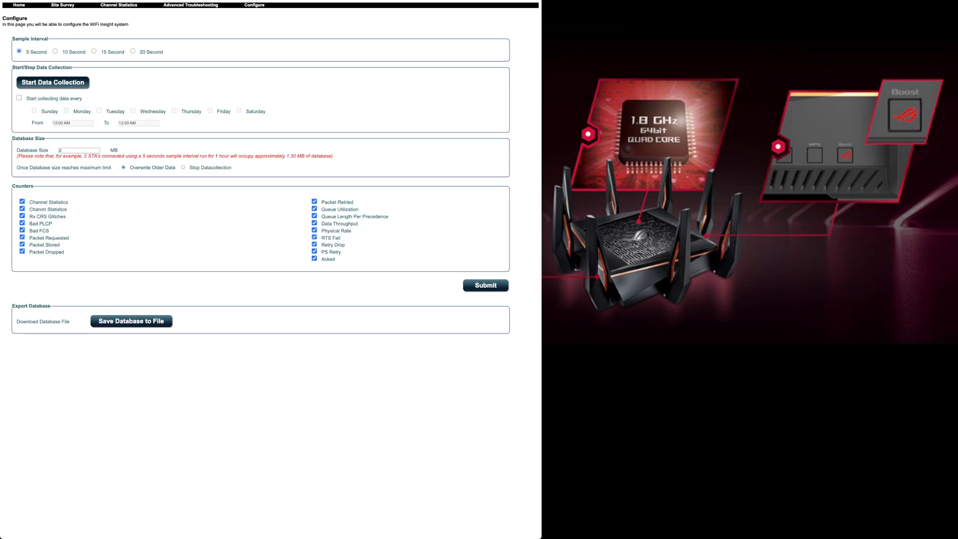
pyautogui.click(54, 82)
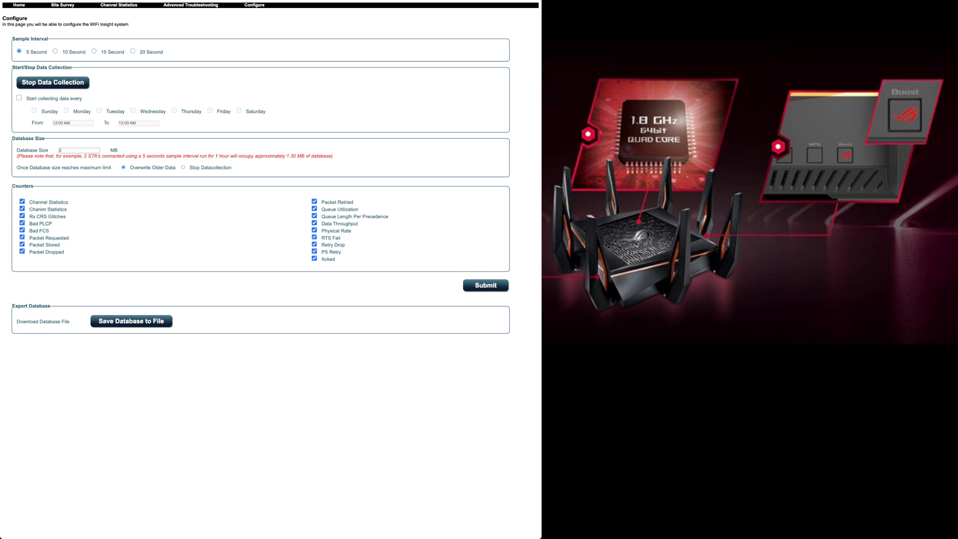
# Run a 2.4 GHz site survey and review nearby networks on channels 1, 6 and 11
pyautogui.click(65, 8)
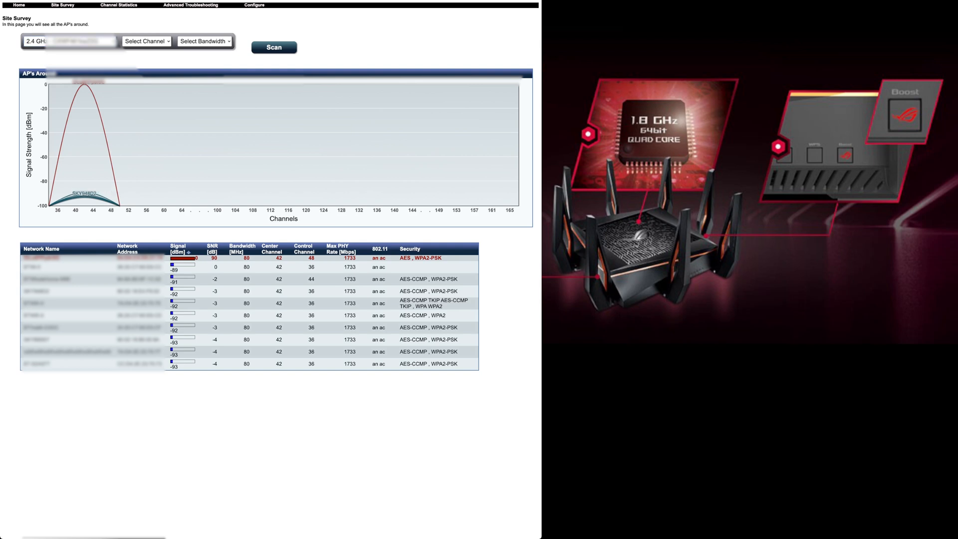
pyautogui.click(65, 42)
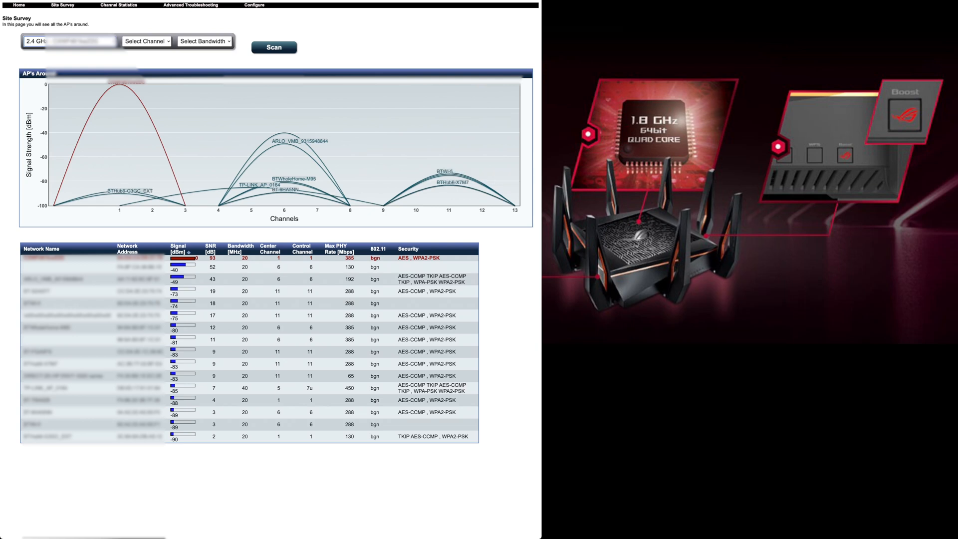
pyautogui.click(272, 47)
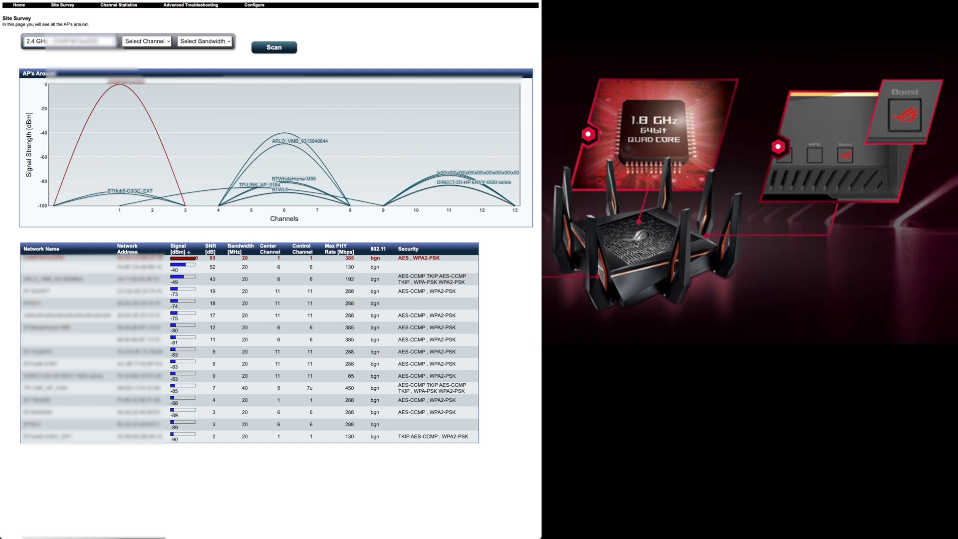
pyautogui.click(274, 47)
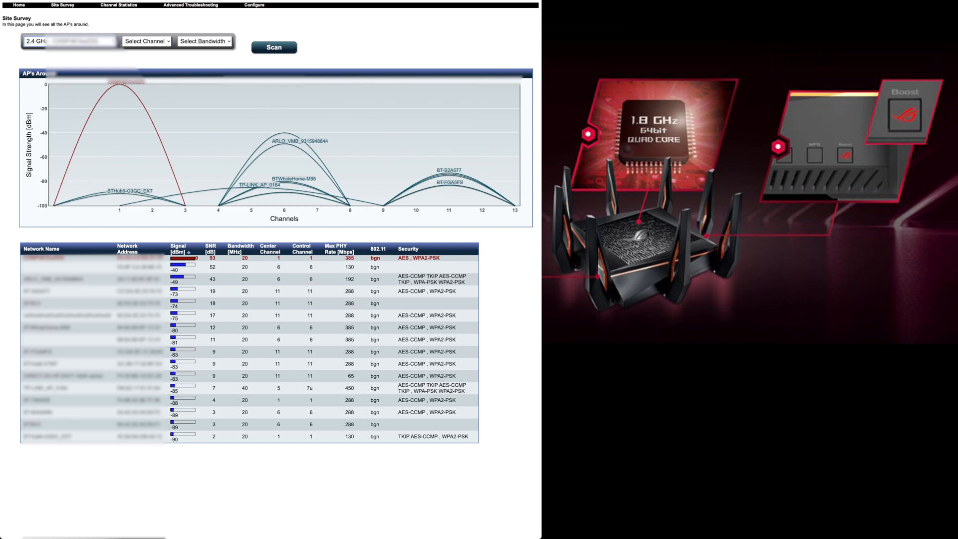
pyautogui.click(273, 47)
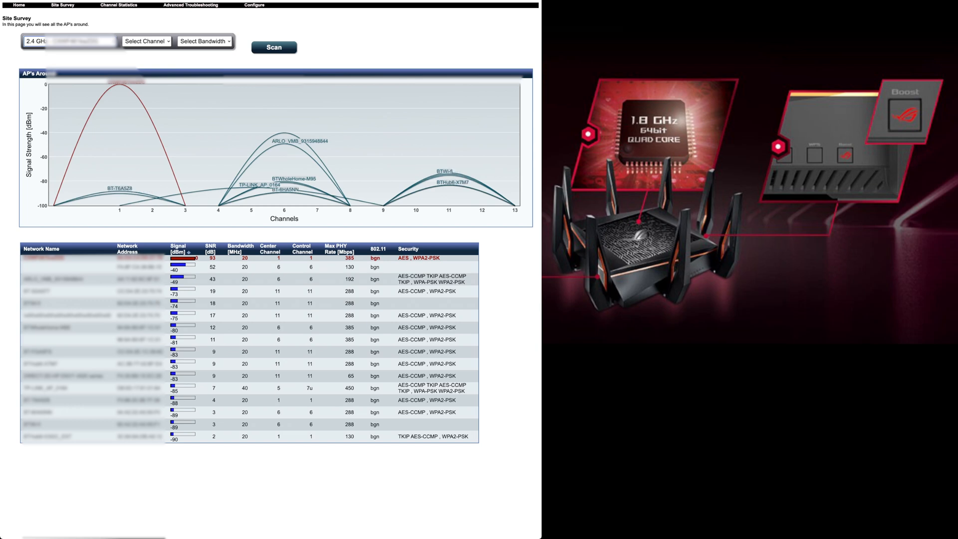
pyautogui.click(273, 47)
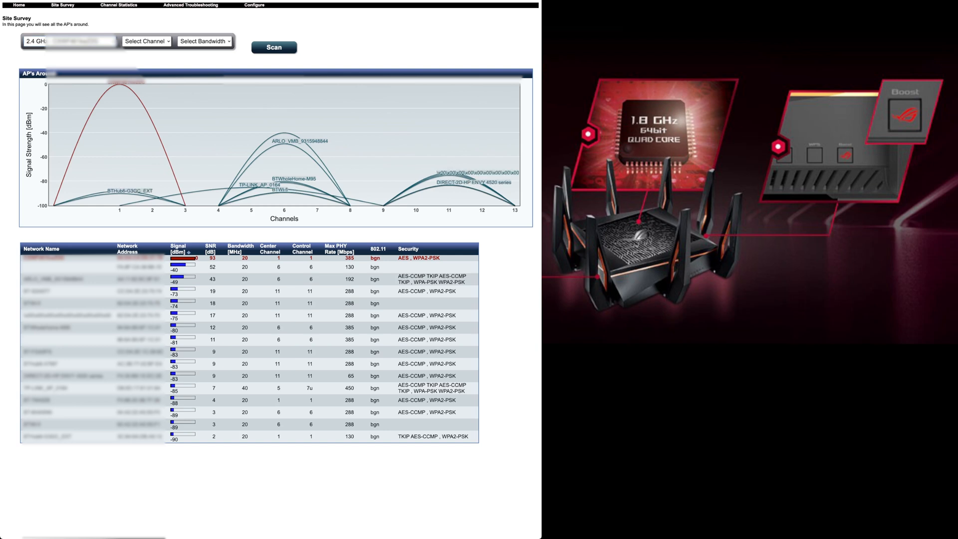
pyautogui.click(65, 42)
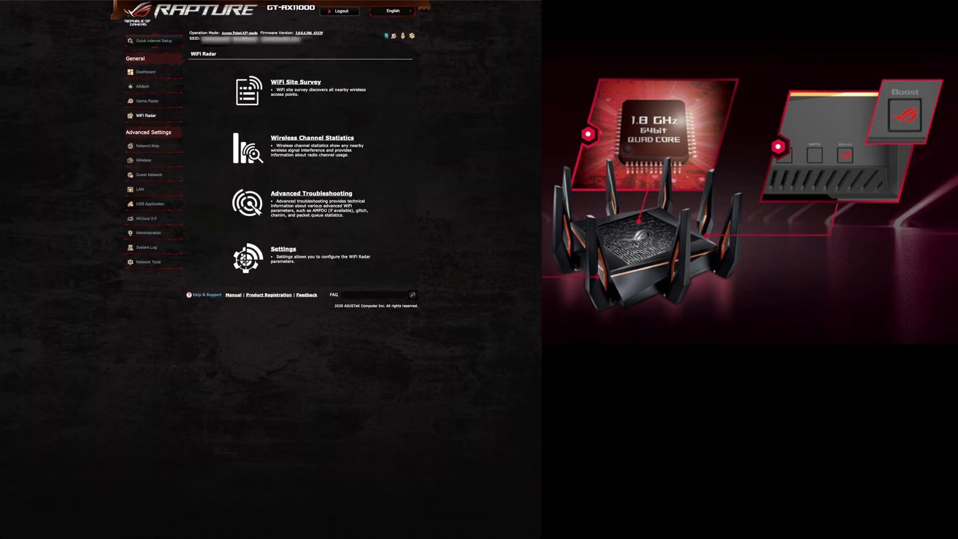
pyautogui.moveTo(300, 91)
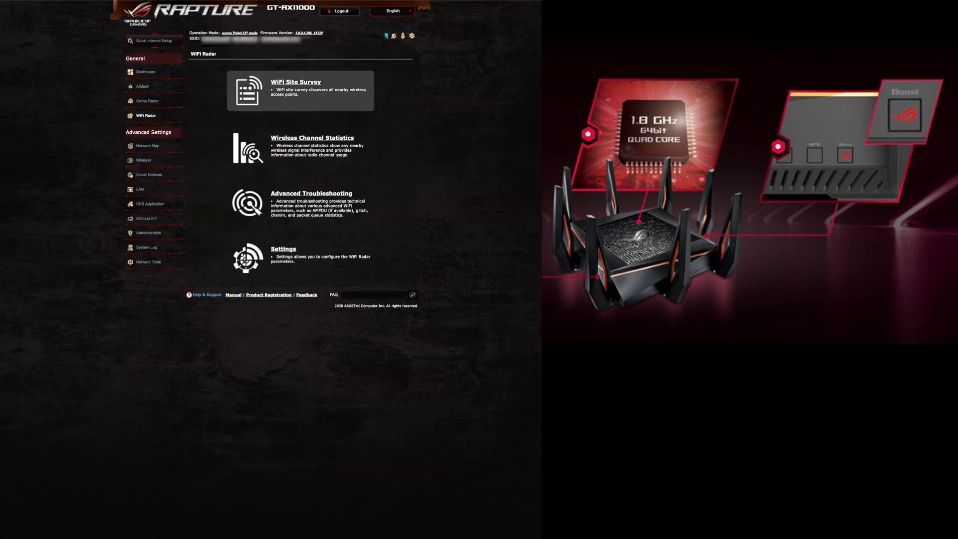
pyautogui.moveTo(299, 257)
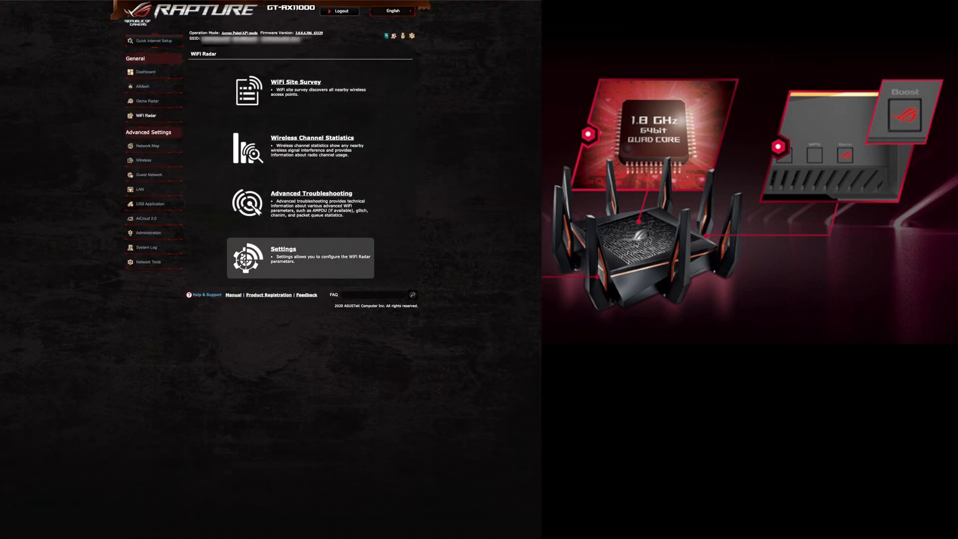